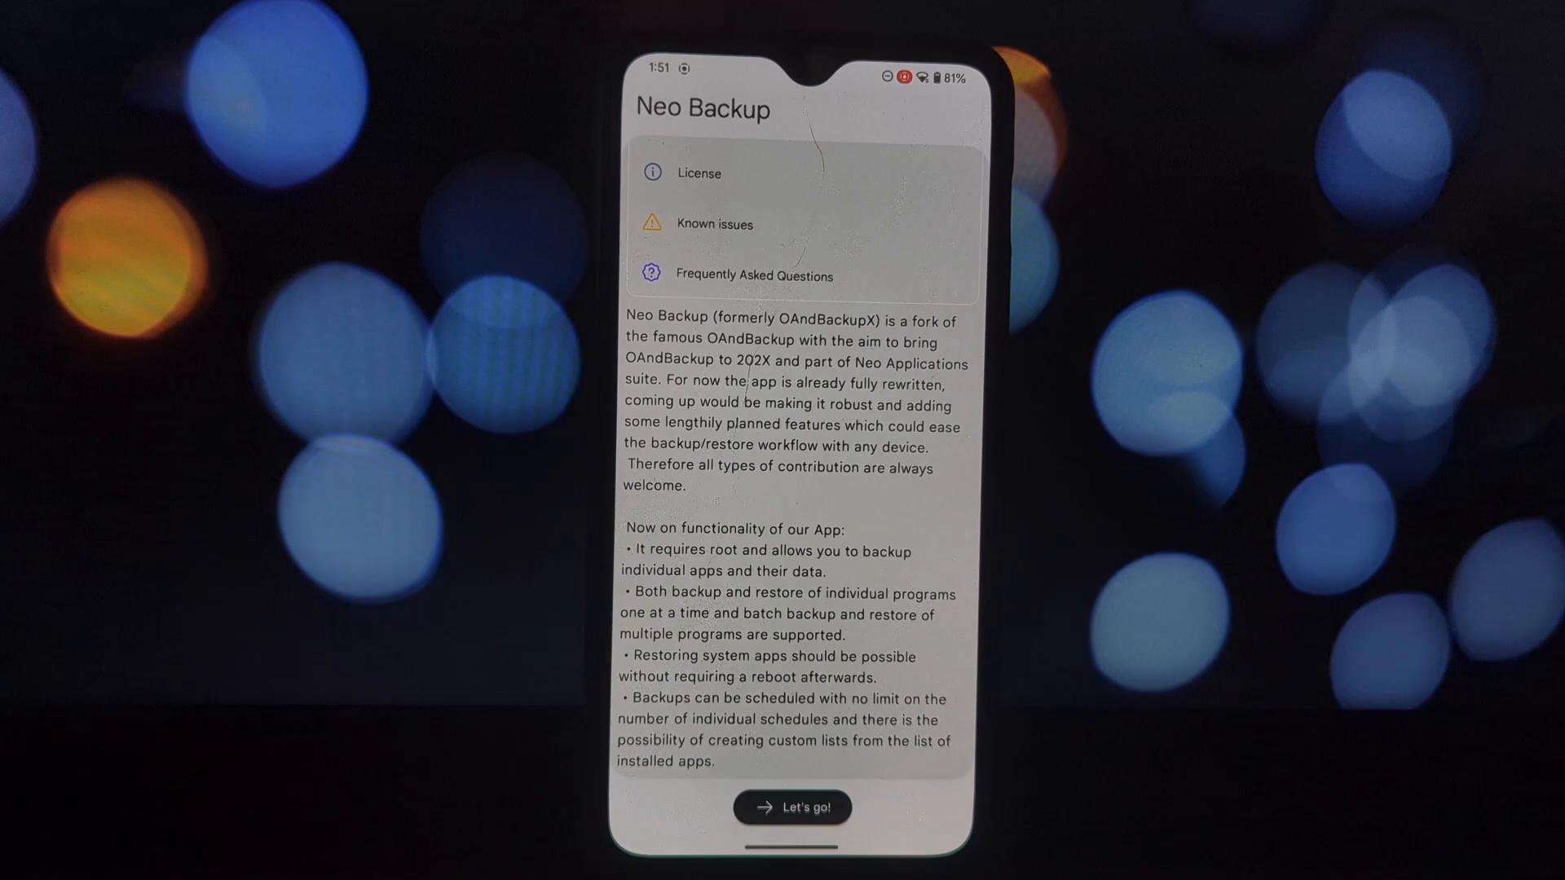
- Begin setup with "Let's go!" so the storage folder picker appears
left_click(792, 807)
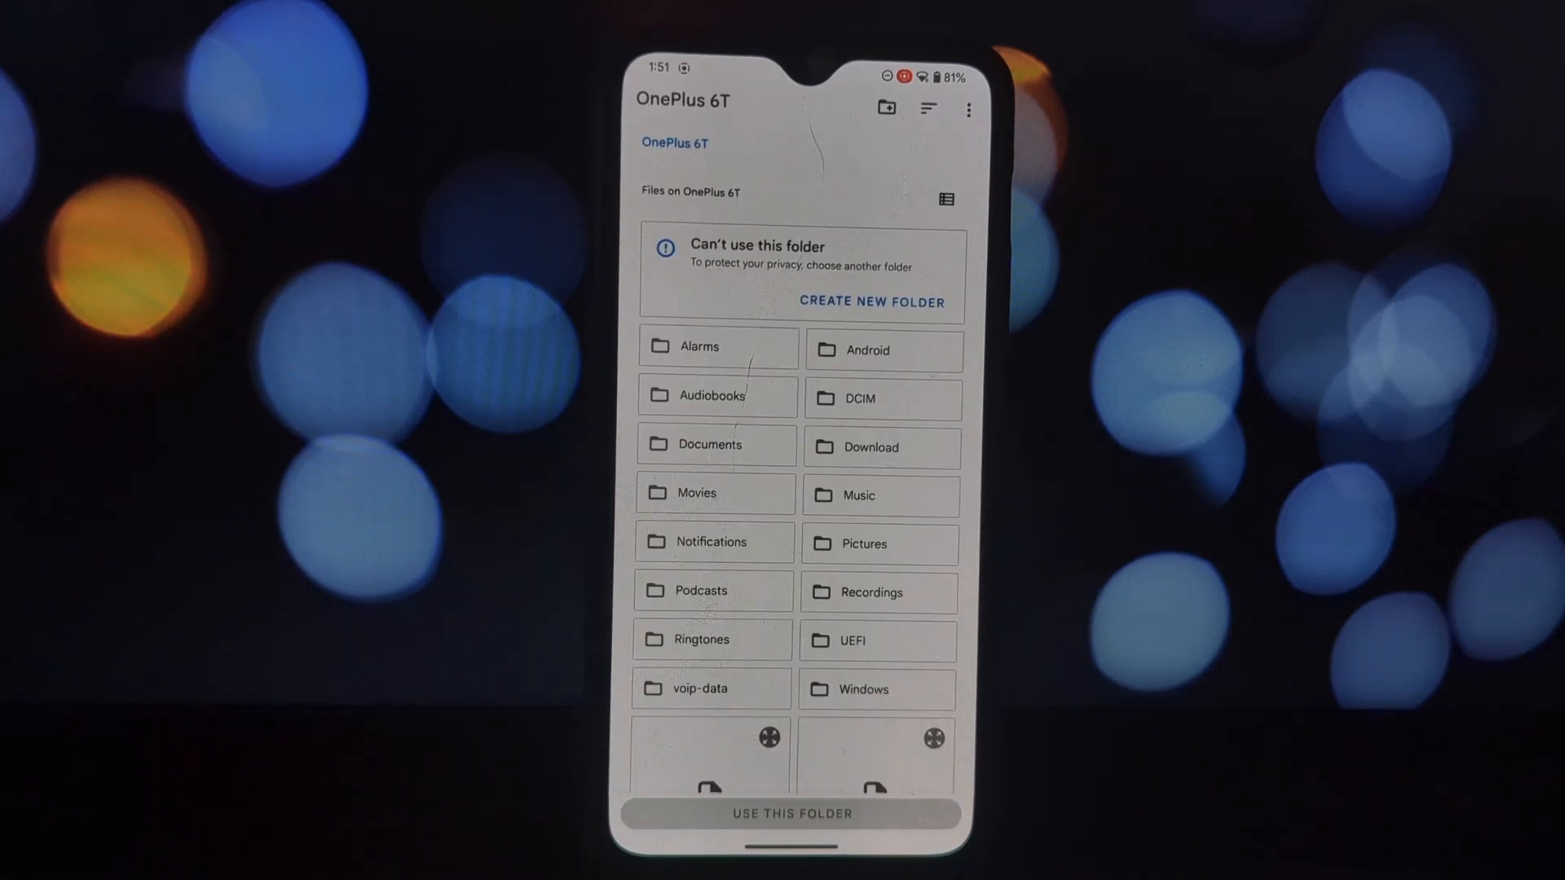
- Create a new folder named Bbackup on phone storage and confirm it
left_click(871, 303)
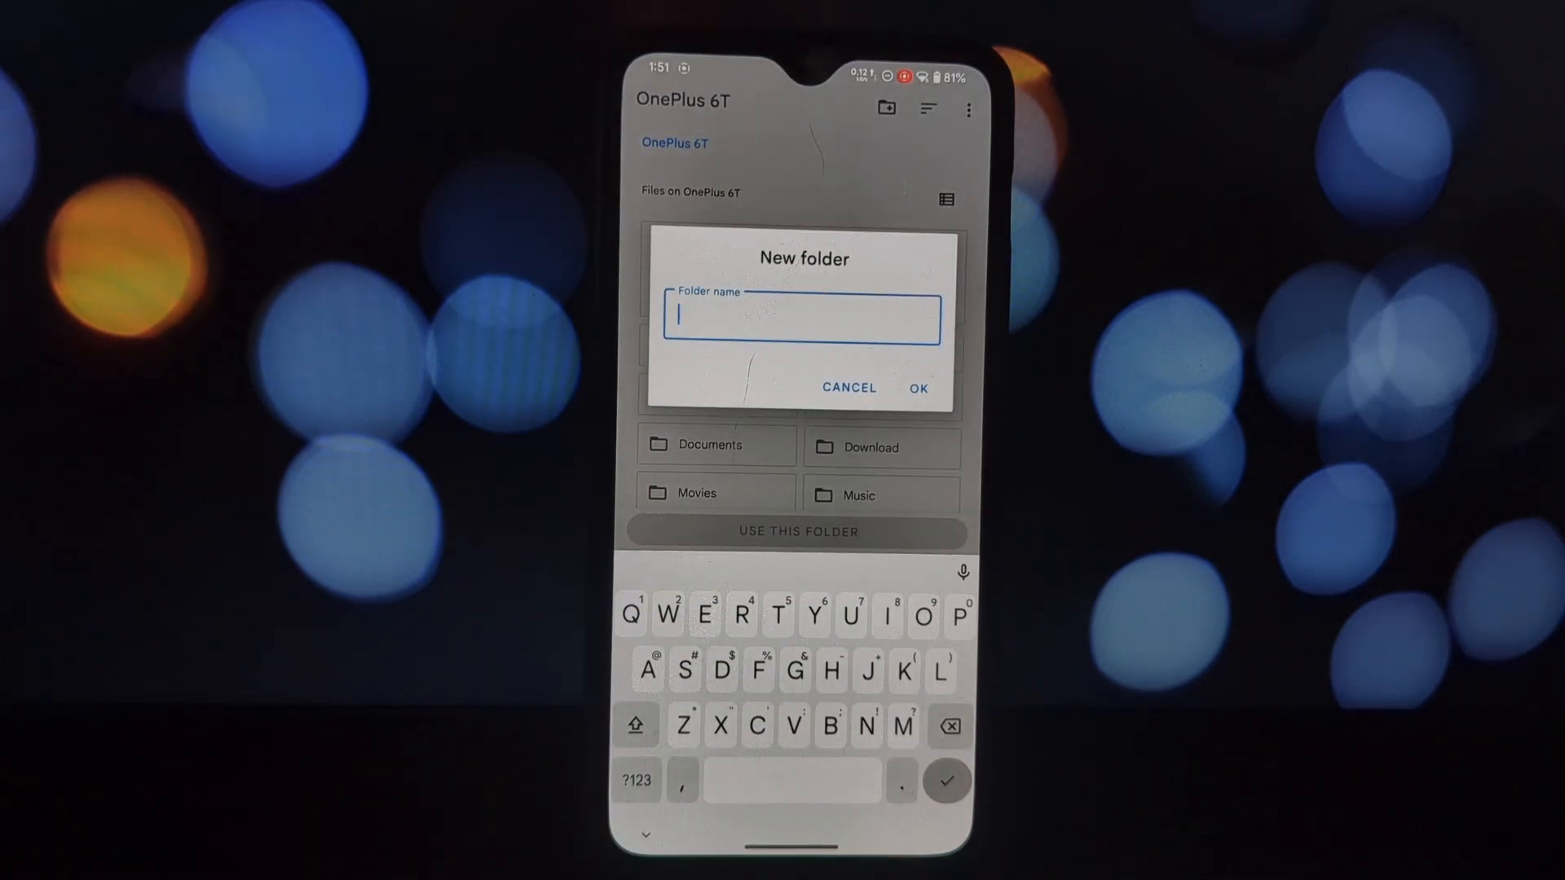
type("Bbc")
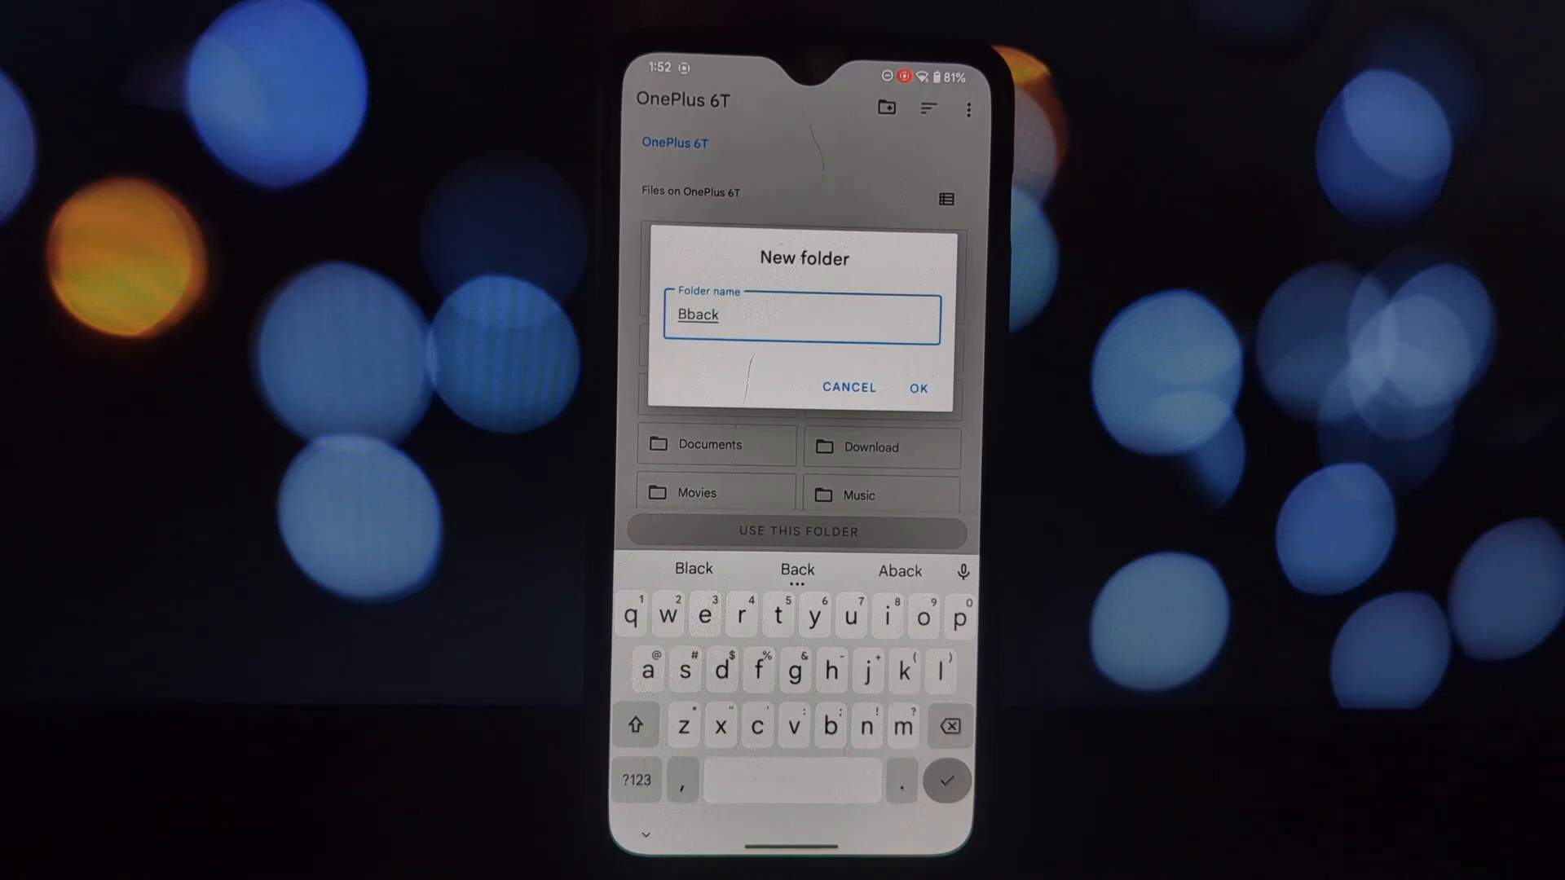
left_click(918, 388)
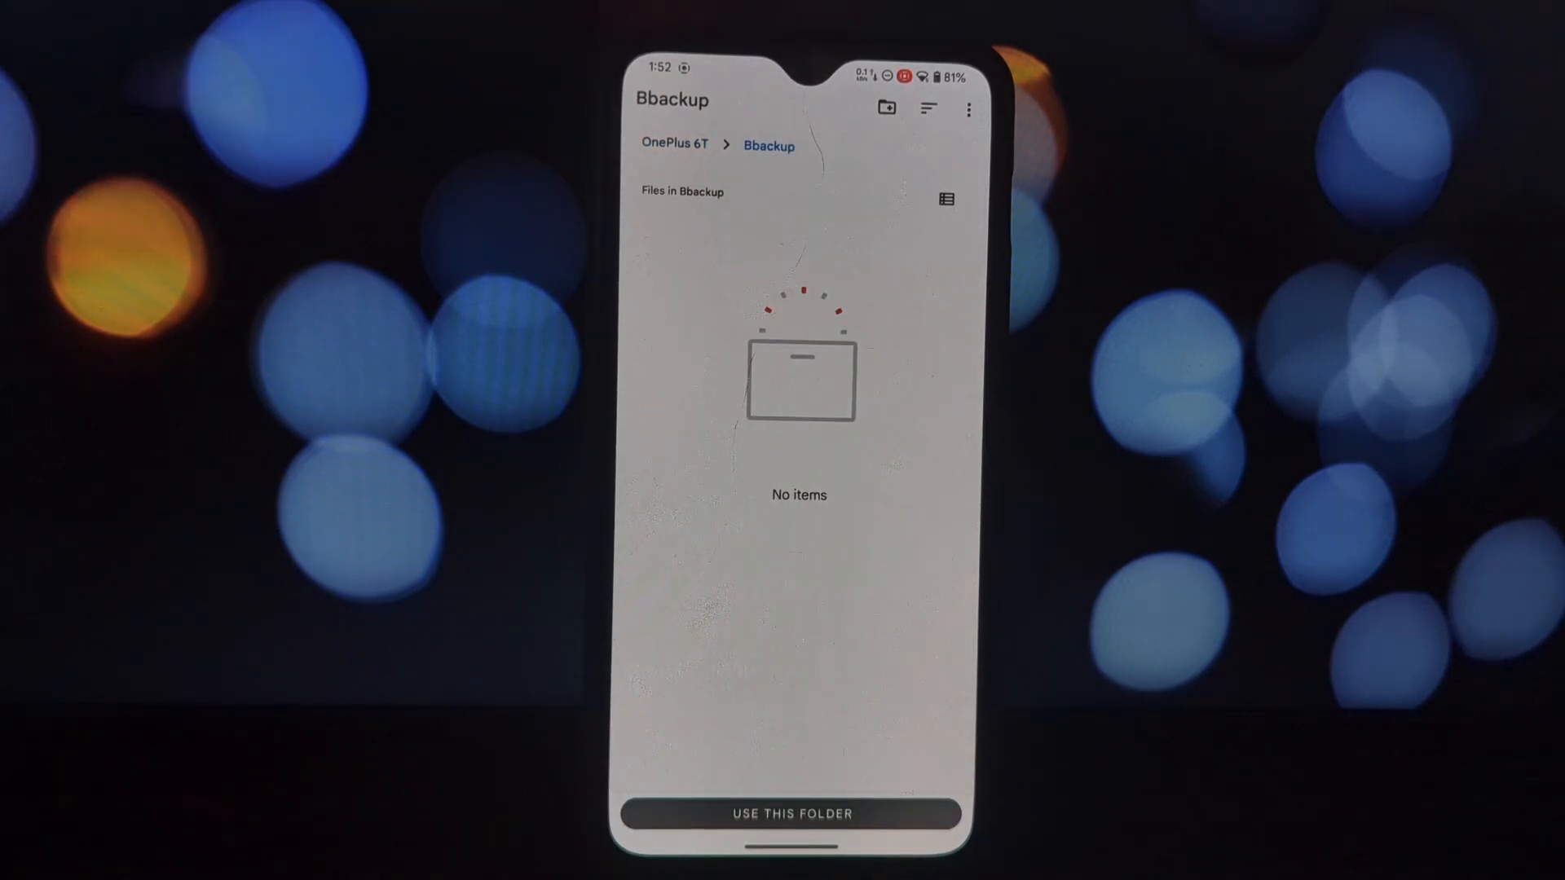
- Use the empty Bbackup folder as Neo Backup's backup location
left_click(788, 812)
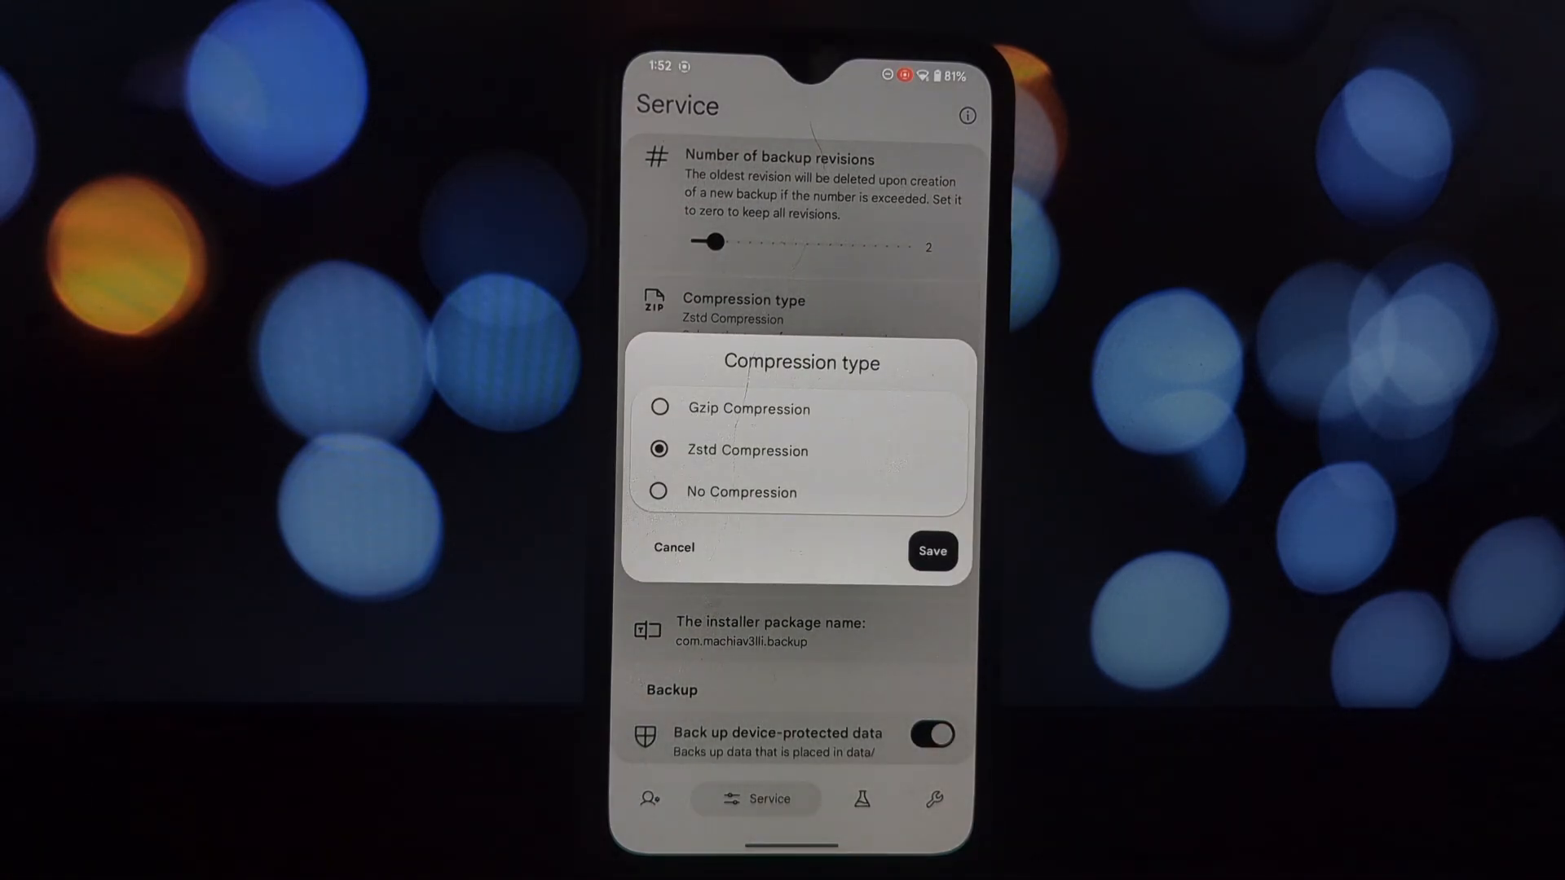
- Keep Zstd compression, raise compression level to 2, and move to Personal settings
left_click(932, 551)
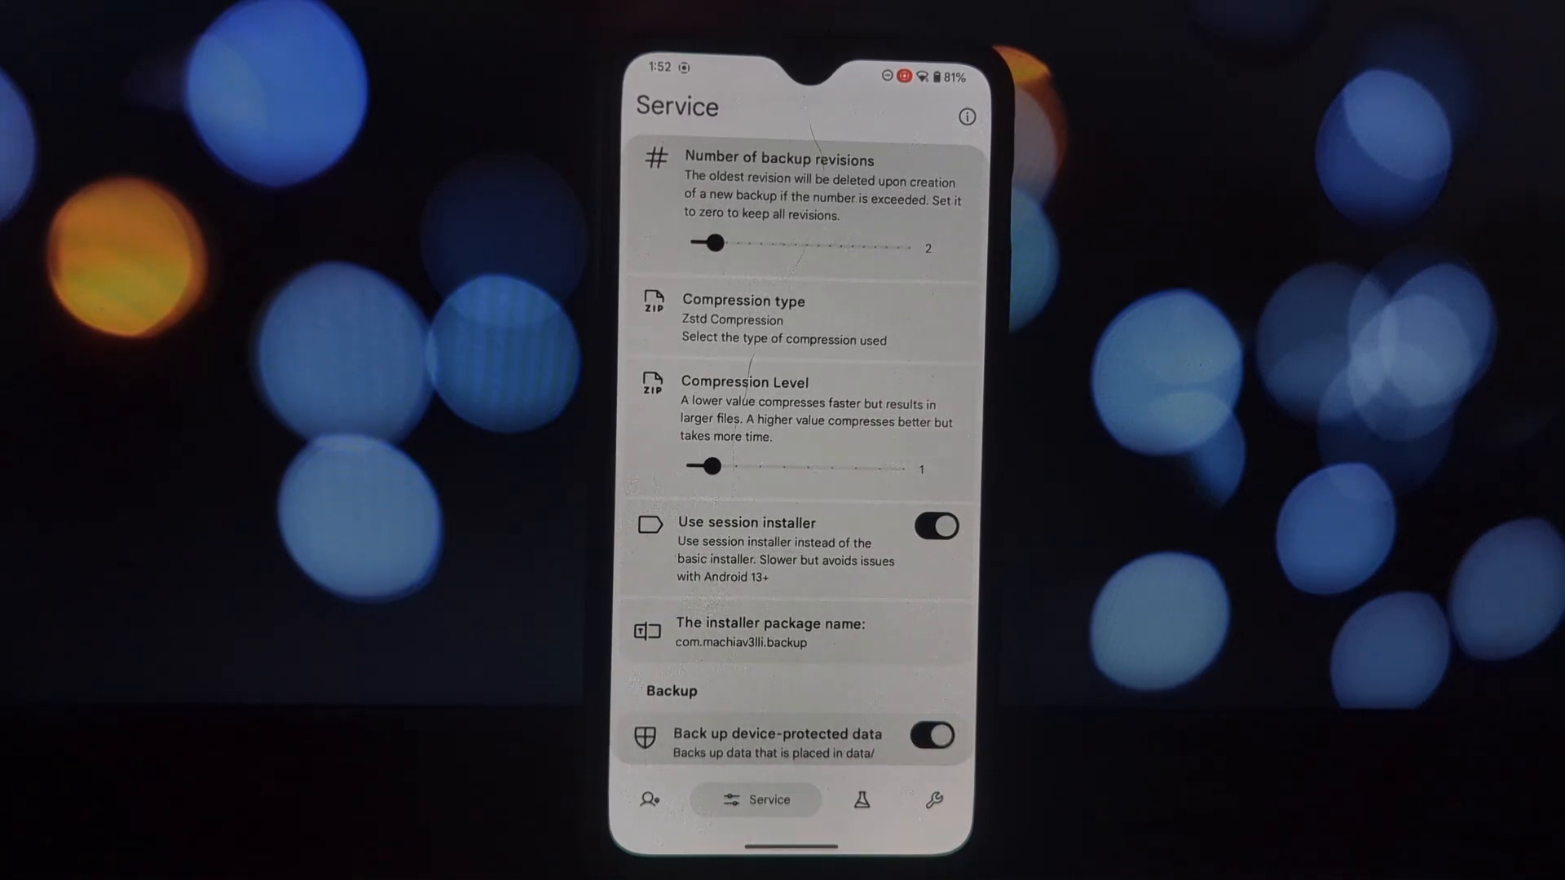
left_click_drag(712, 466, 737, 467)
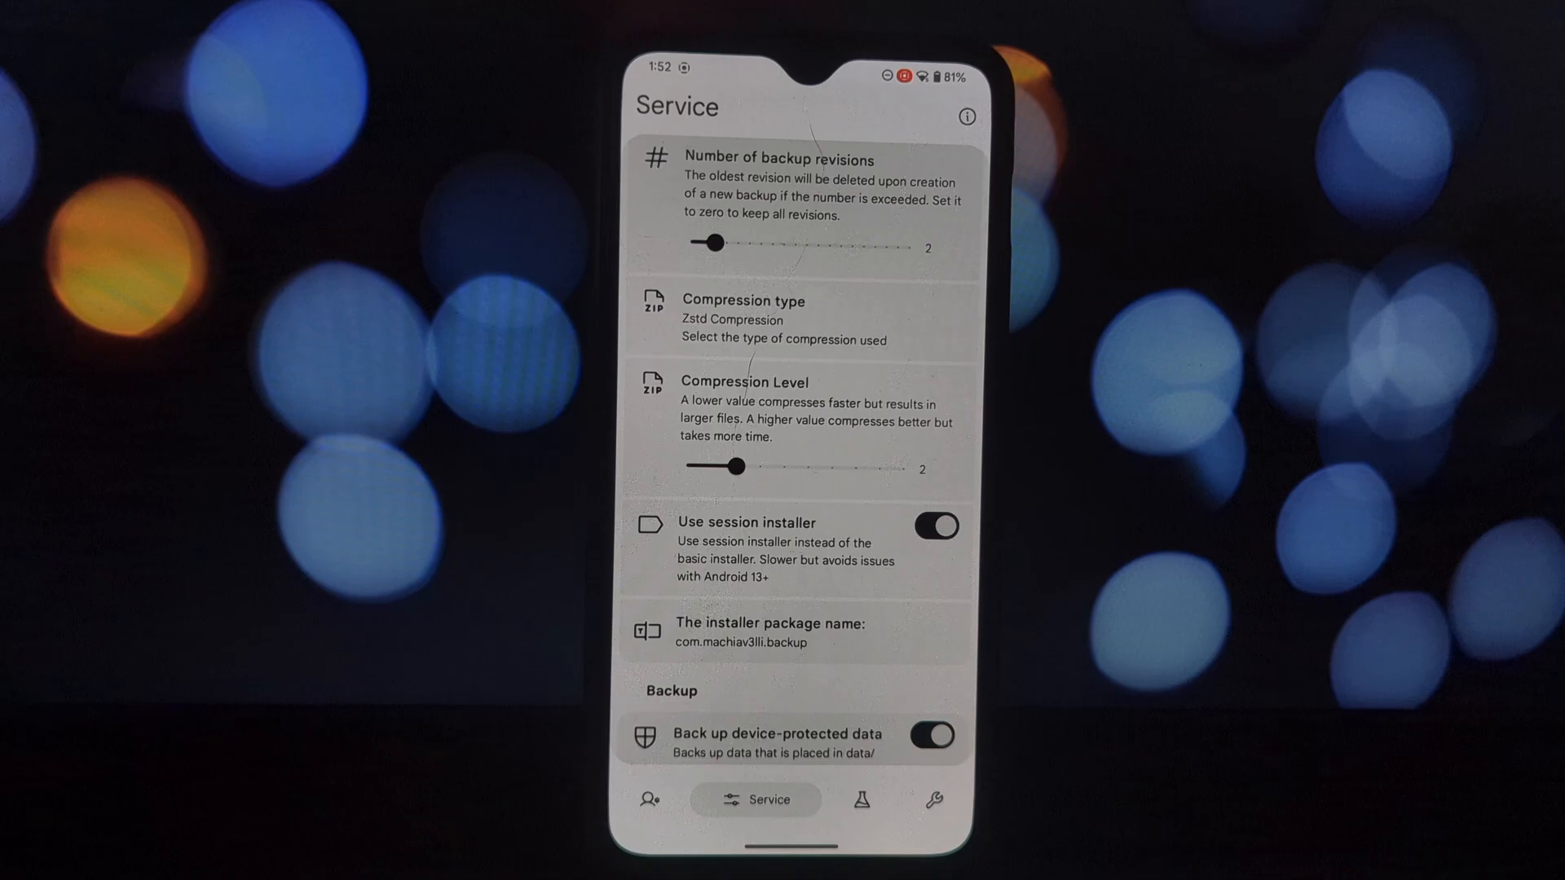
scroll("down", 3)
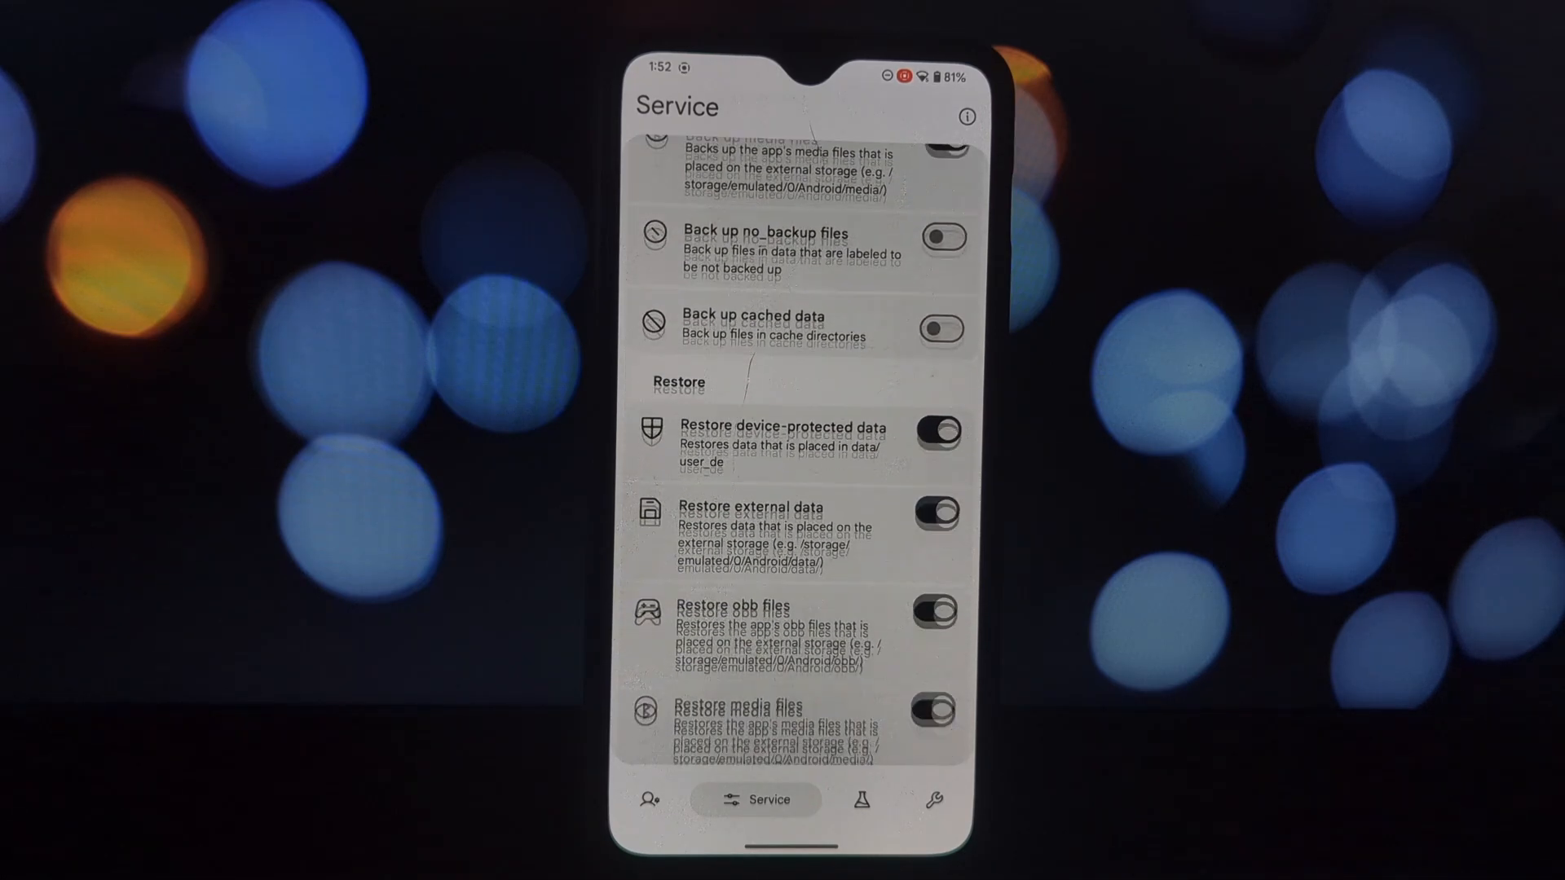
left_click(652, 800)
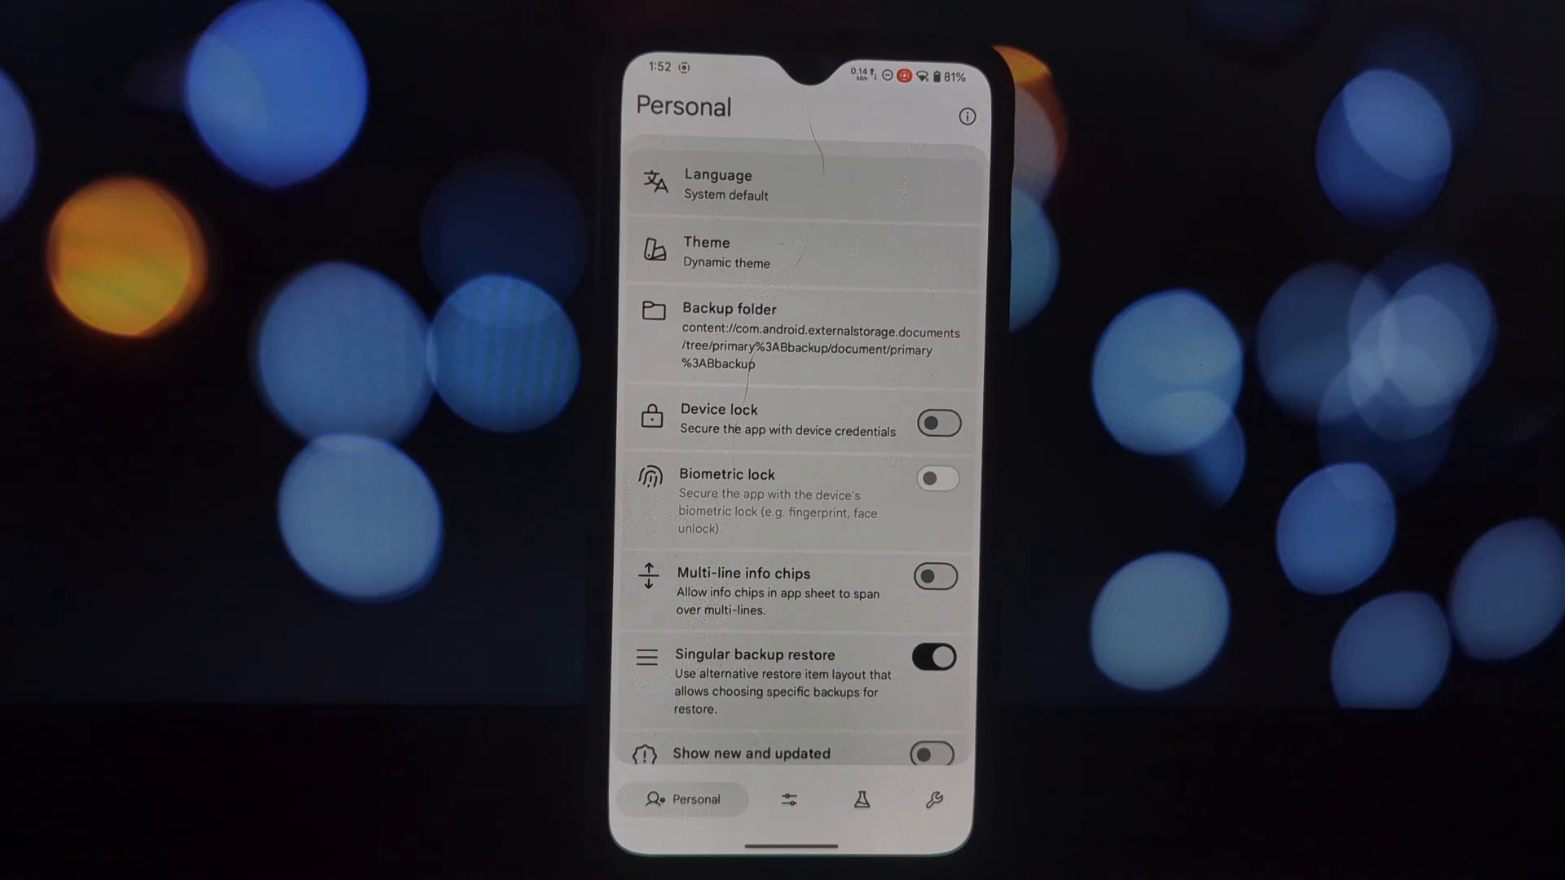
- Review the Personal and Service pages, then reach the Advanced settings page
scroll("down", 3)
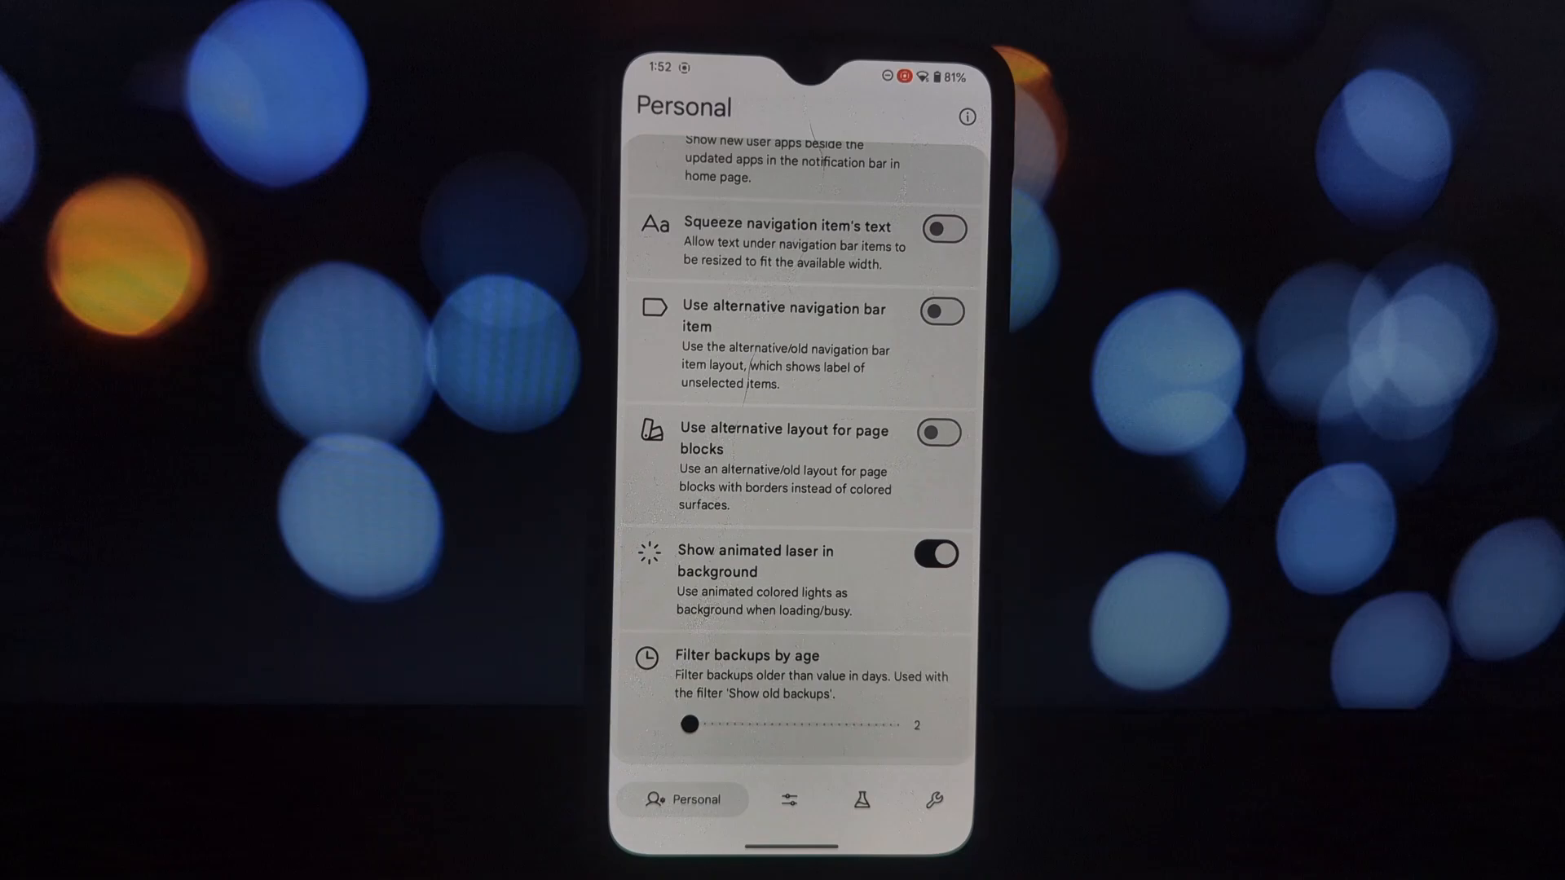
left_click(789, 799)
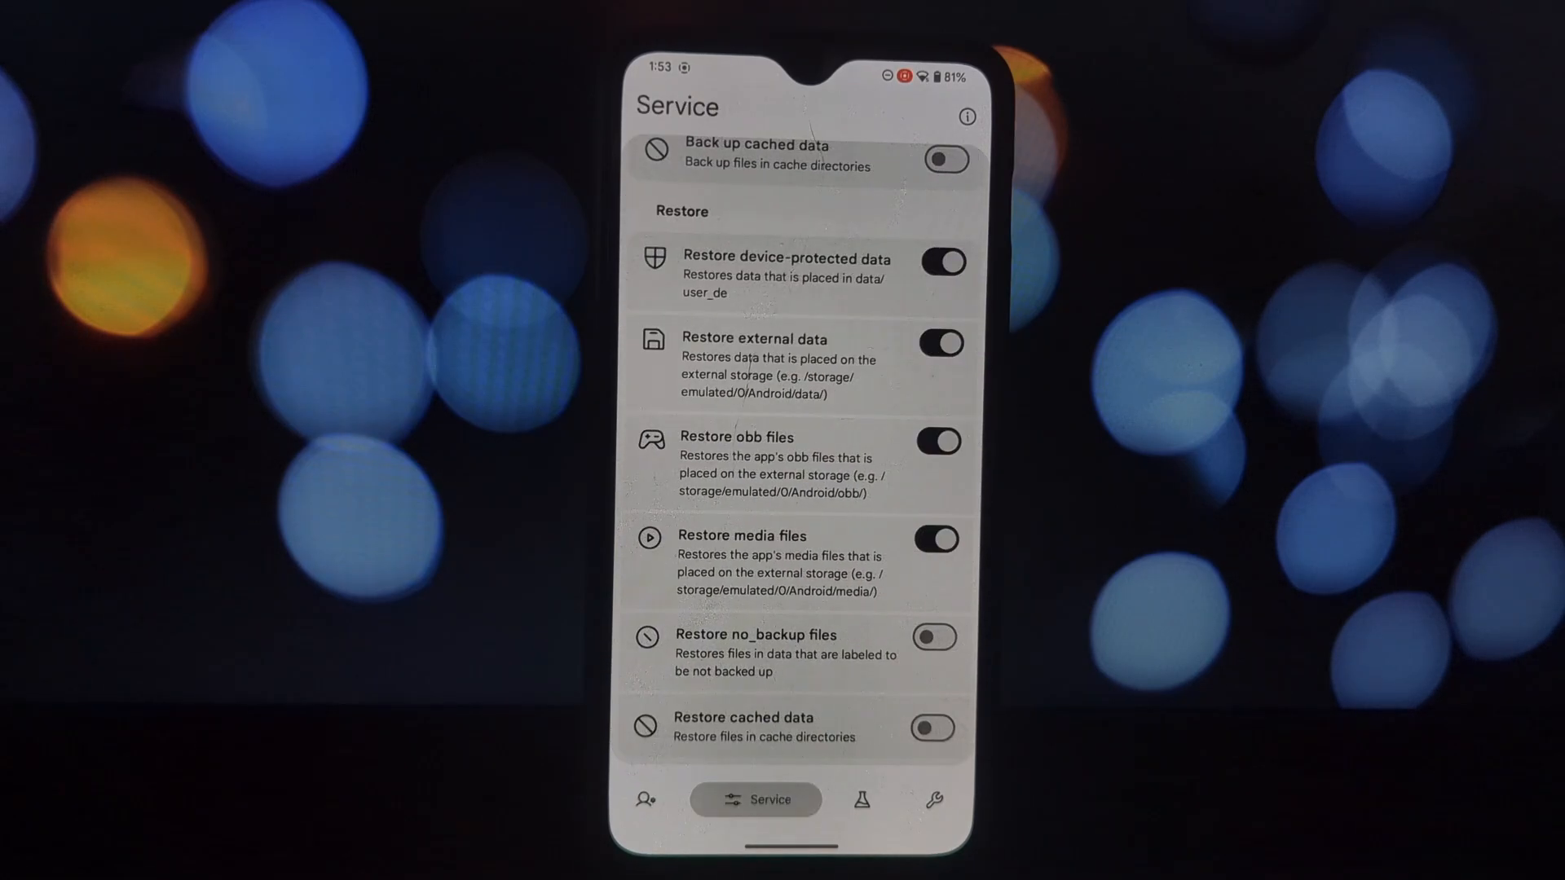
left_click(862, 799)
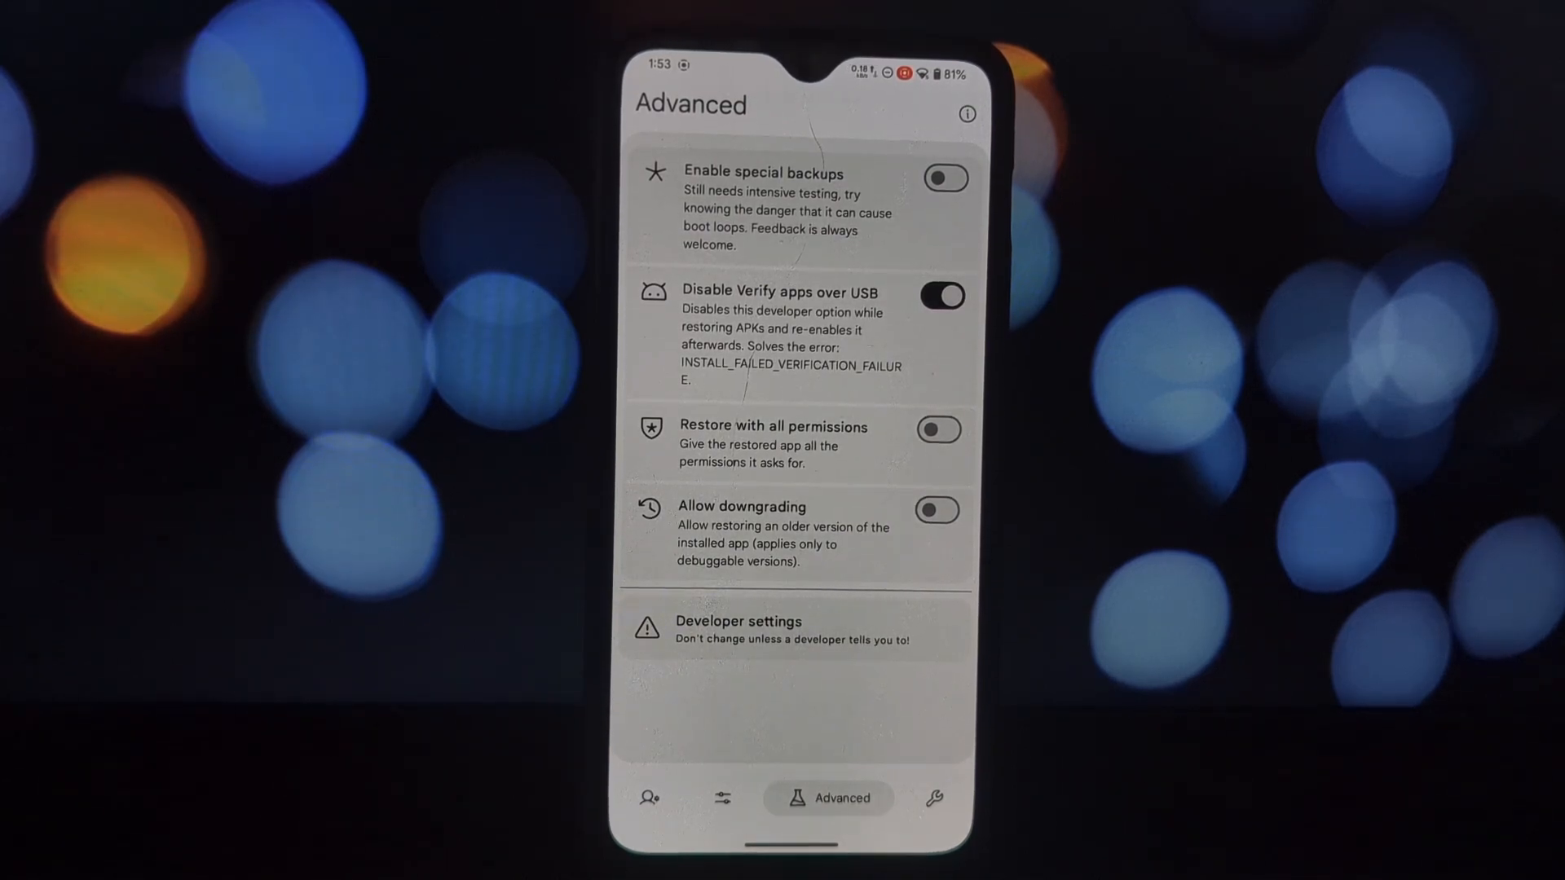
- Expand the Developer settings categories and move to the Tools page
left_click(942, 431)
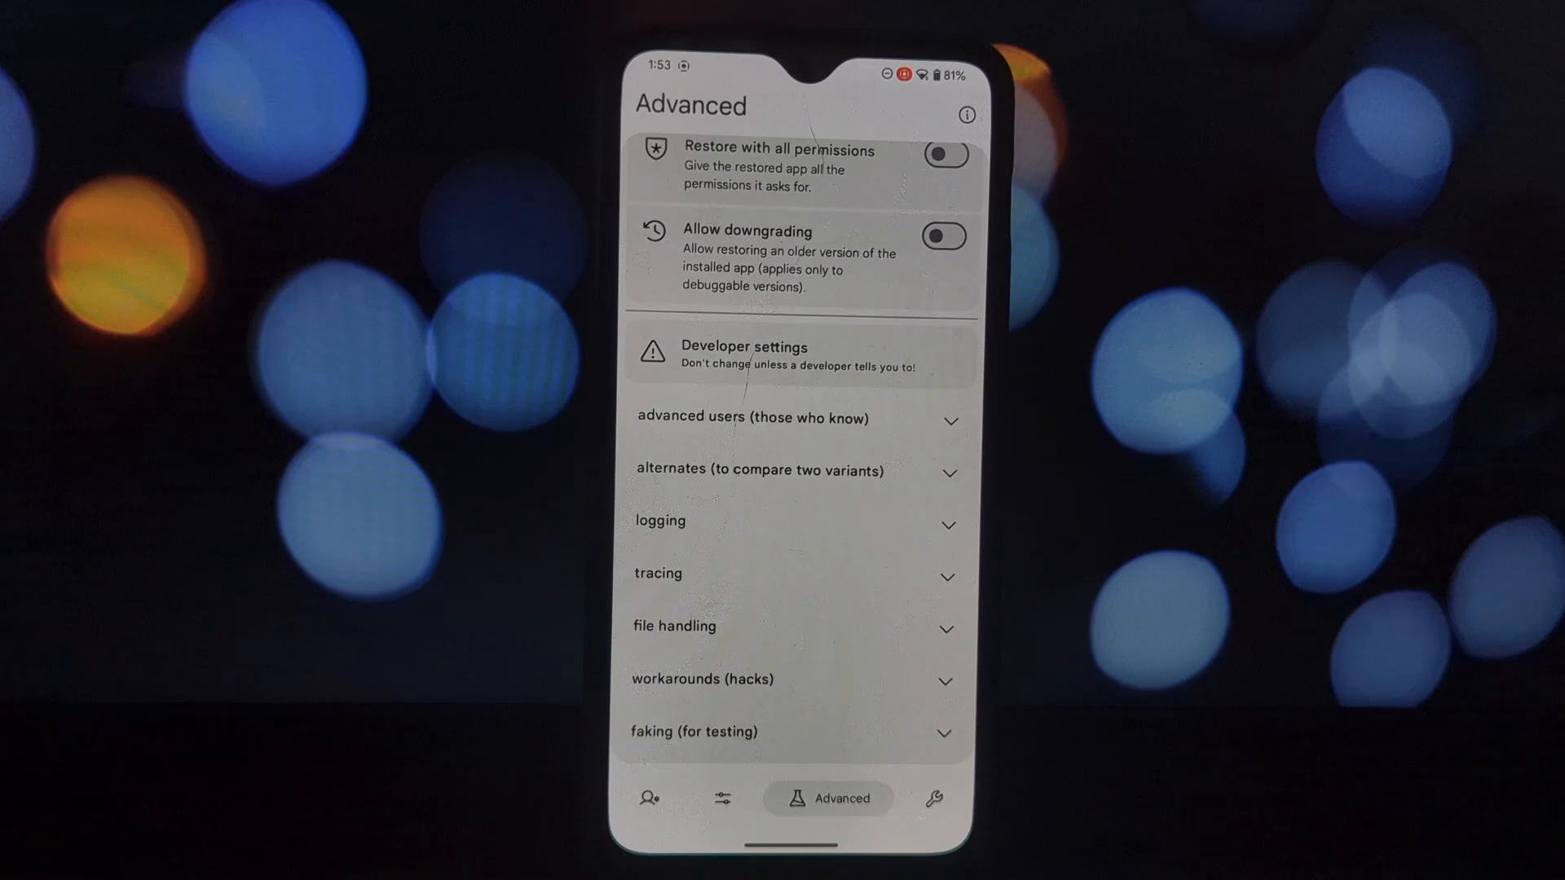
left_click(933, 799)
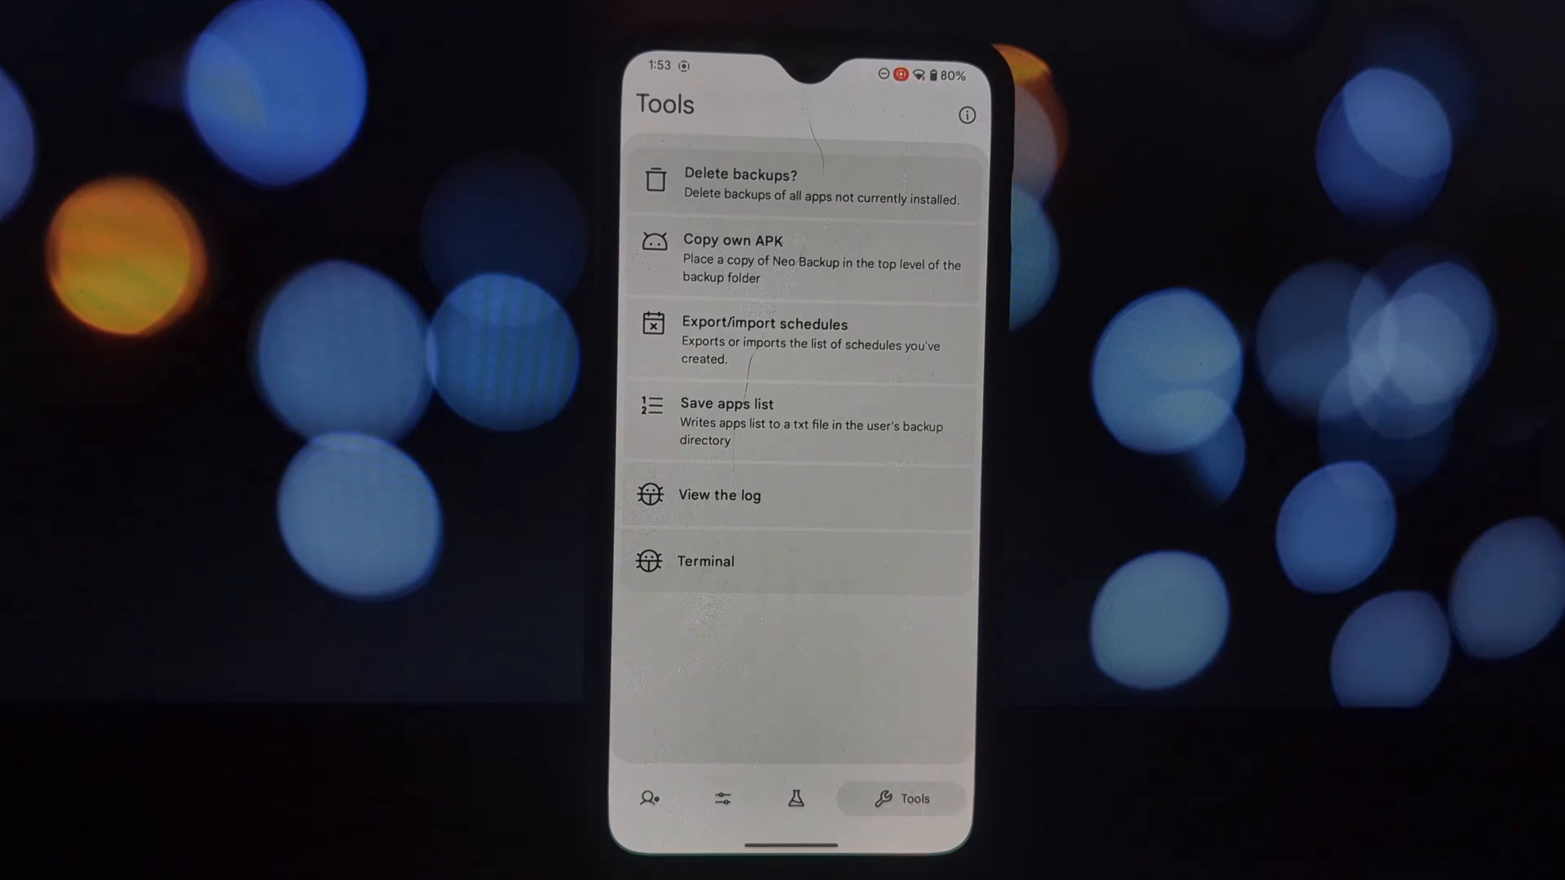
- Return to Personal settings and scroll up to the Bbackup folder entry
left_click(651, 799)
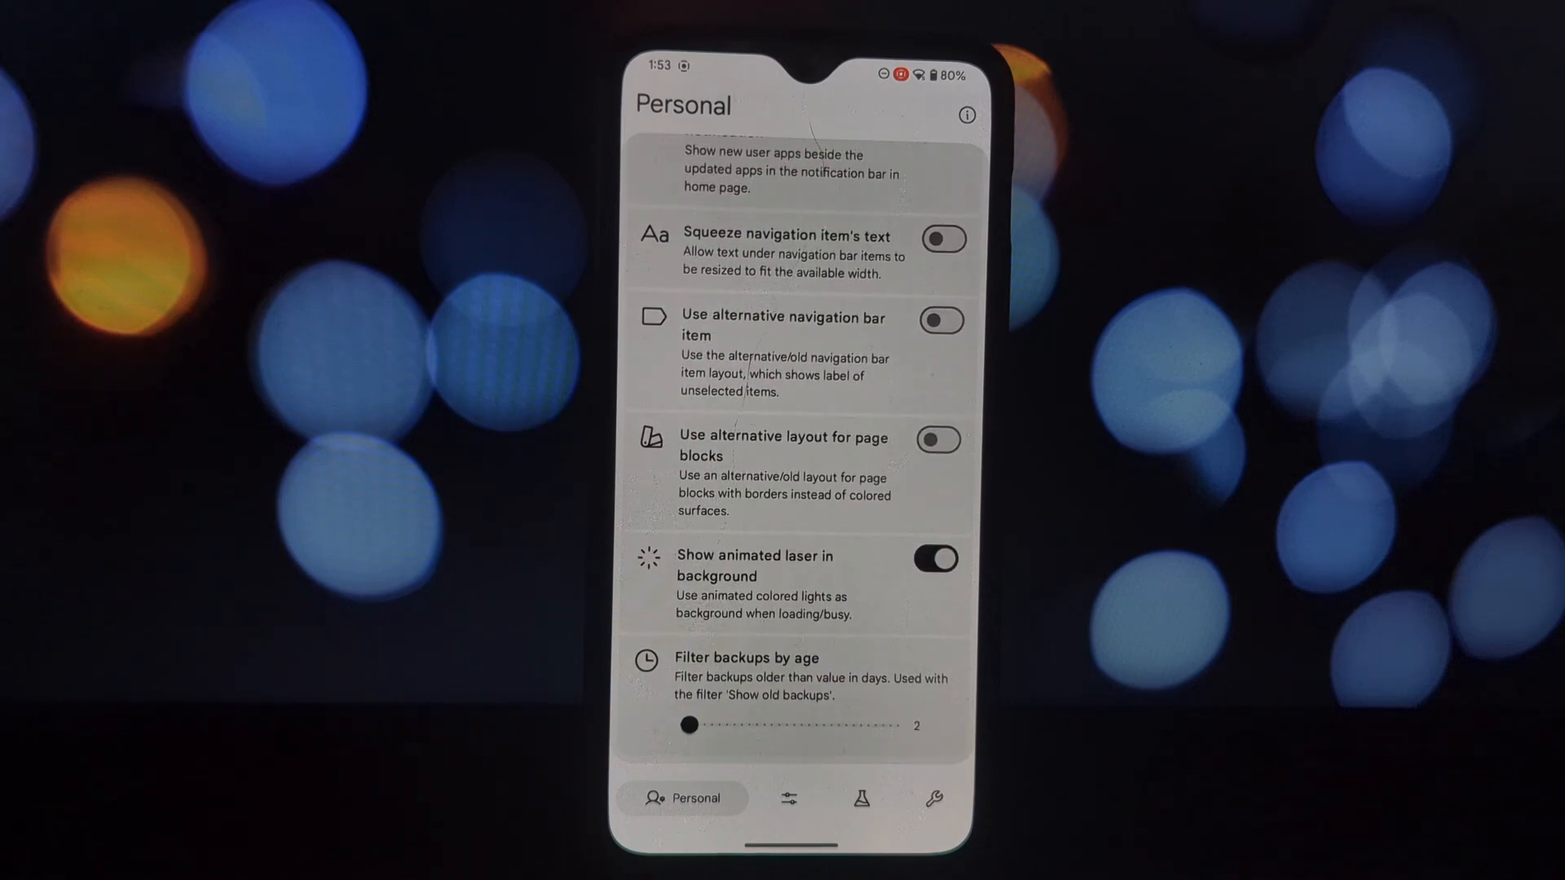
scroll("up", 3)
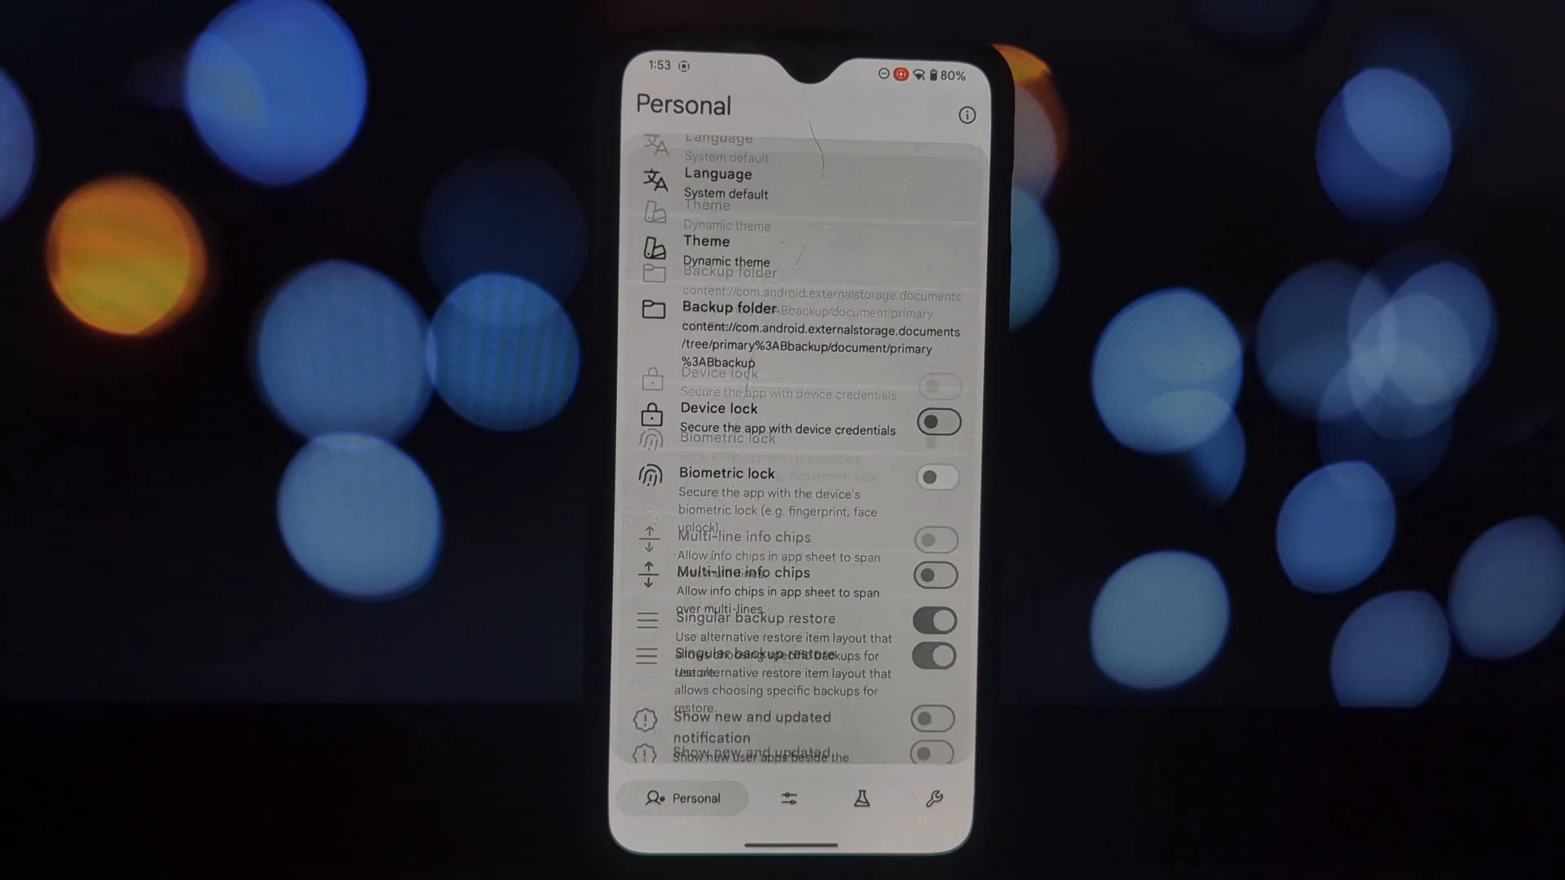